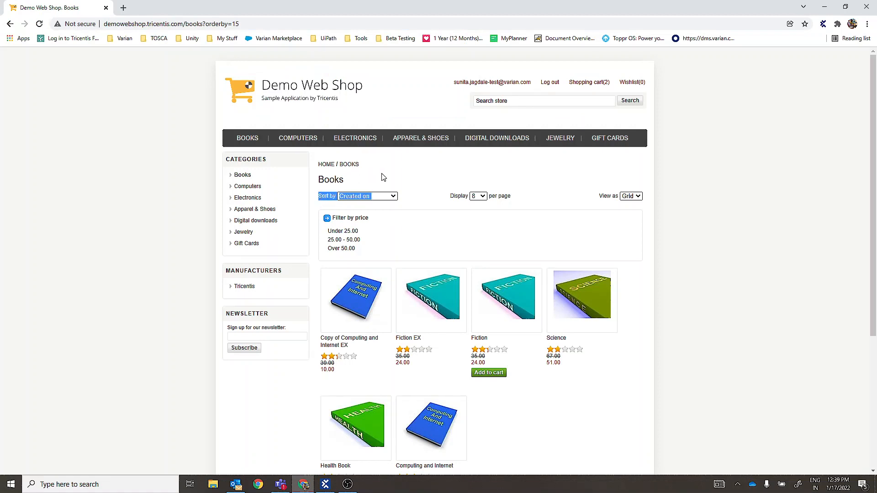
pyautogui.moveTo(362, 202)
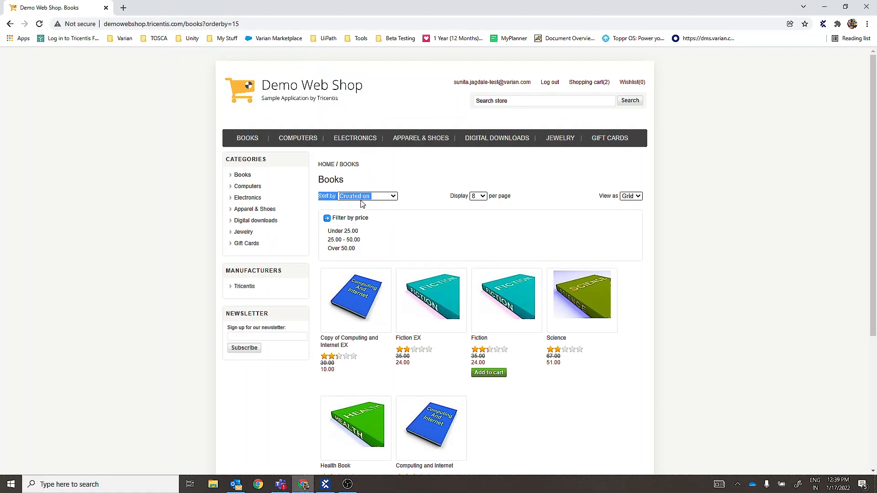
pyautogui.moveTo(435, 202)
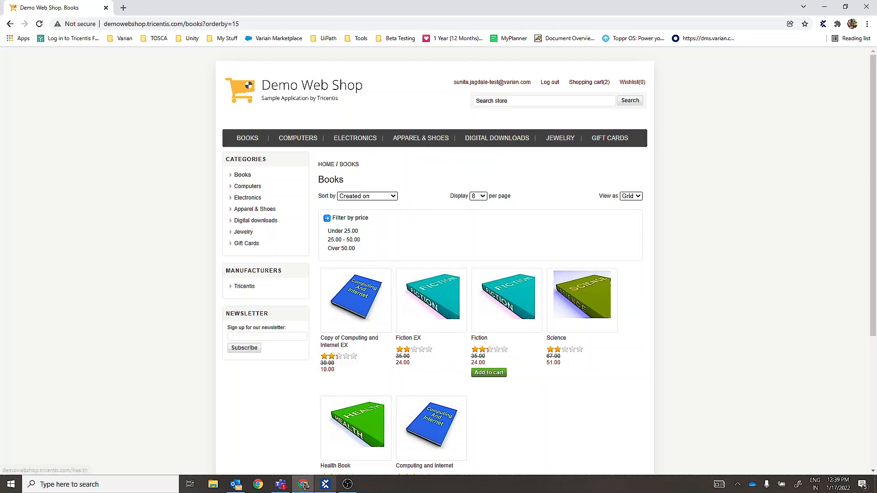
# Return from the Chrome Books page to the Tosca Commander workspace.
pyautogui.click(325, 484)
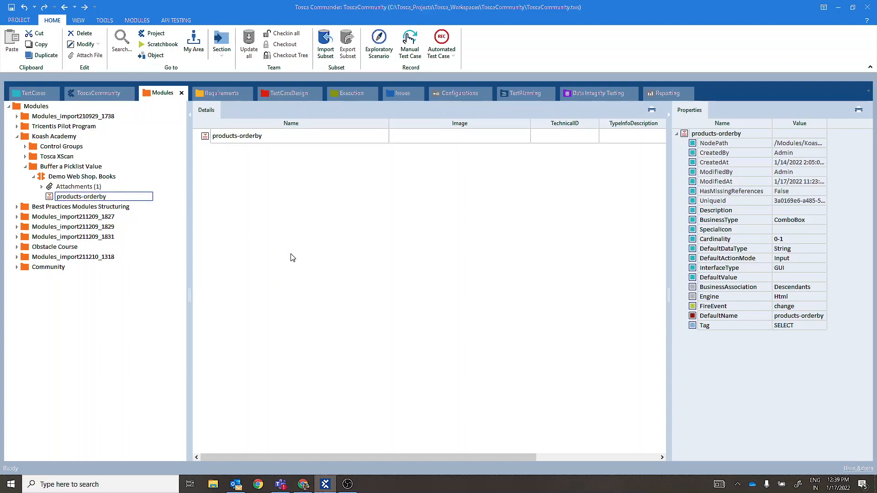
# Add an <item> generic list item under products-orderby with TechnicalID parameter Selected = True.
pyautogui.click(82, 196)
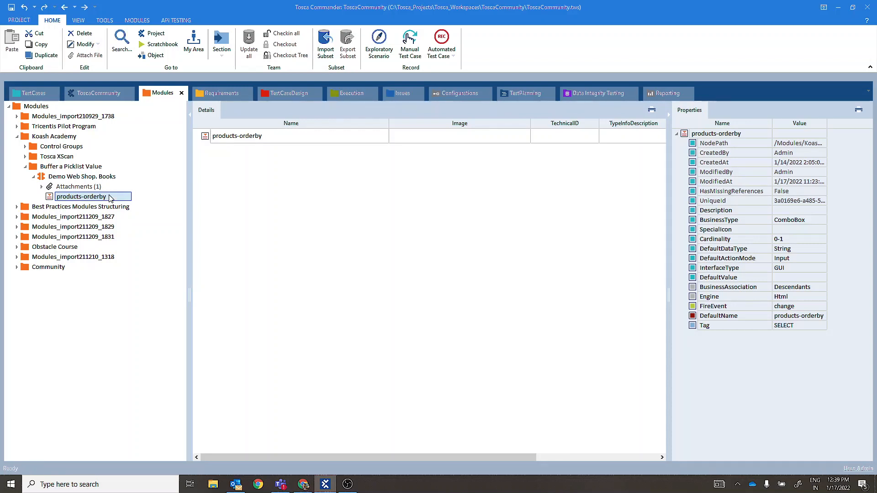
pyautogui.rightClick(81, 196)
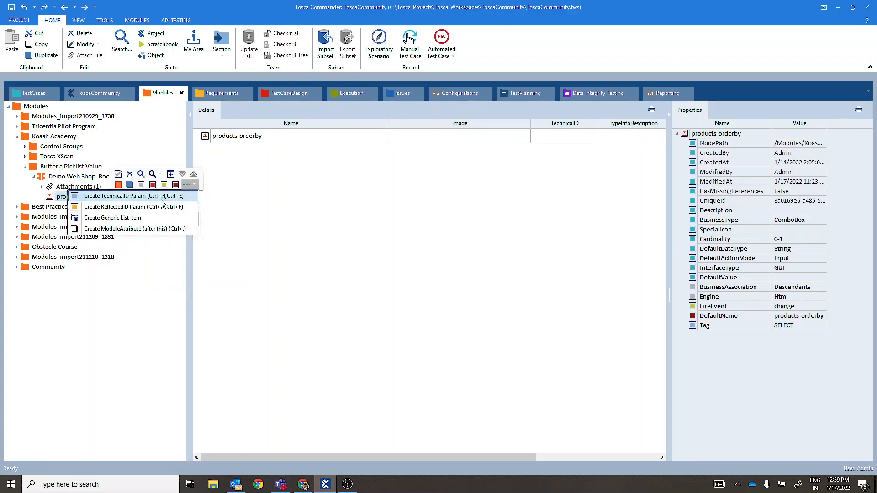
pyautogui.click(112, 217)
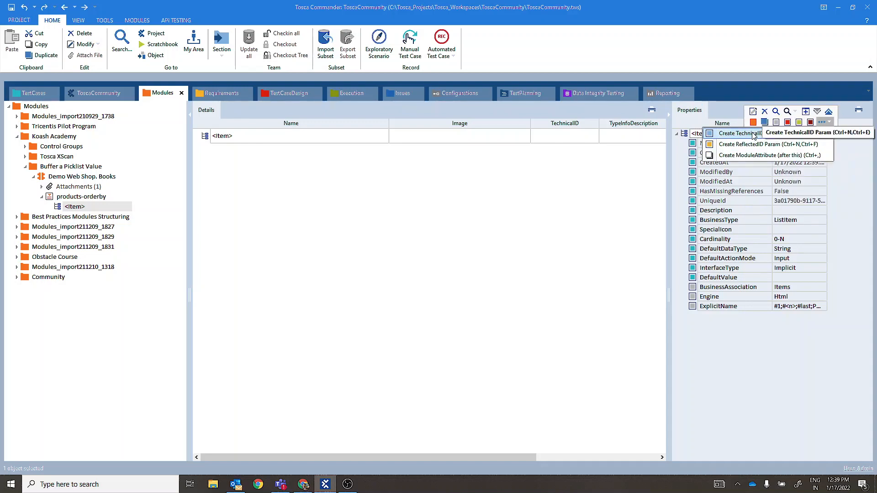
pyautogui.click(738, 133)
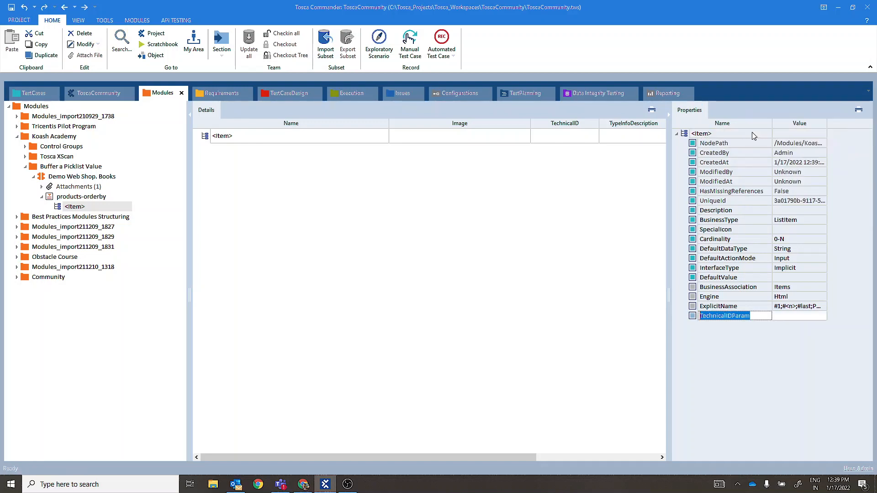
pyautogui.write('Selected')
pyautogui.click(799, 315)
pyautogui.write('True')
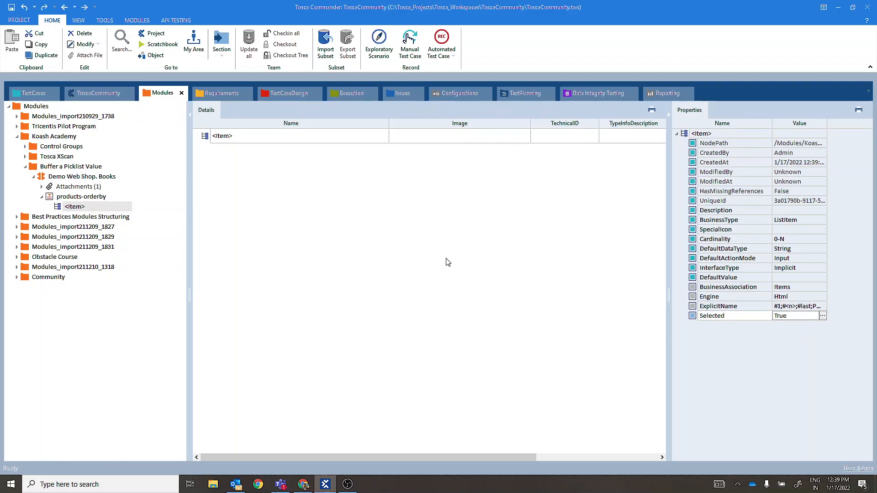
pyautogui.click(82, 177)
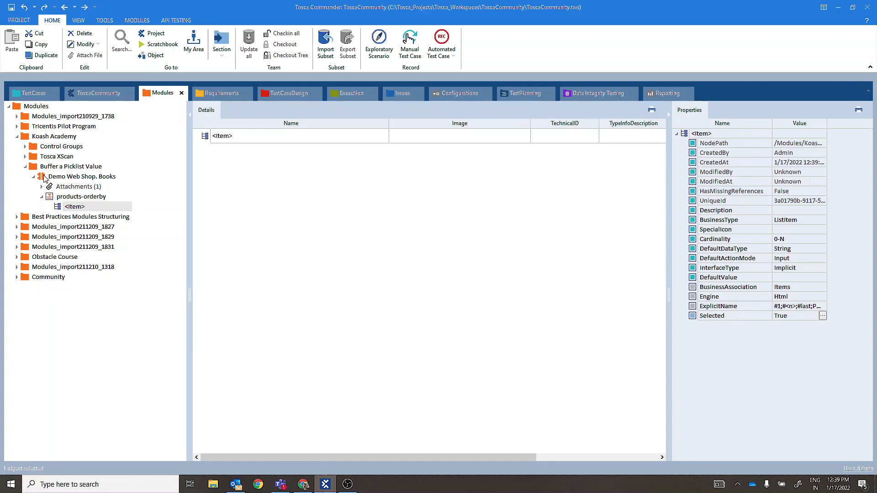
# Set the Books test case <item> step to buffer InnerText into Selected_Value with ActionMode Buffer.
pyautogui.click(29, 93)
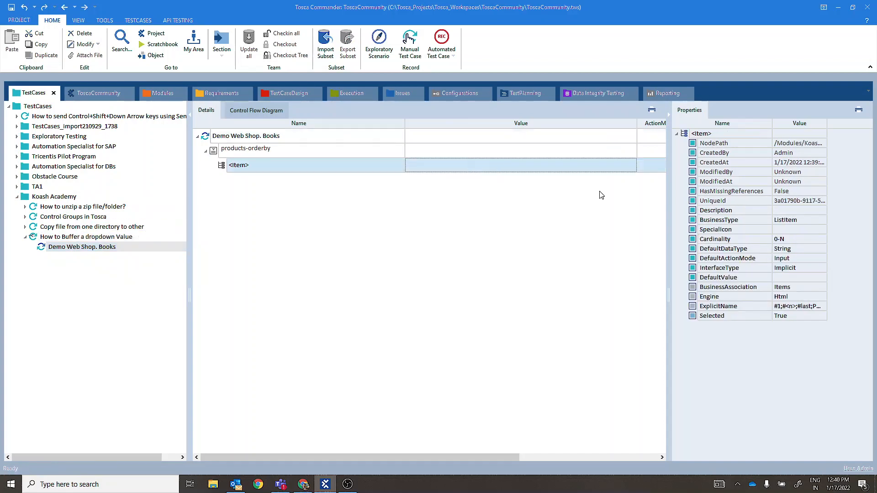
pyautogui.click(520, 164)
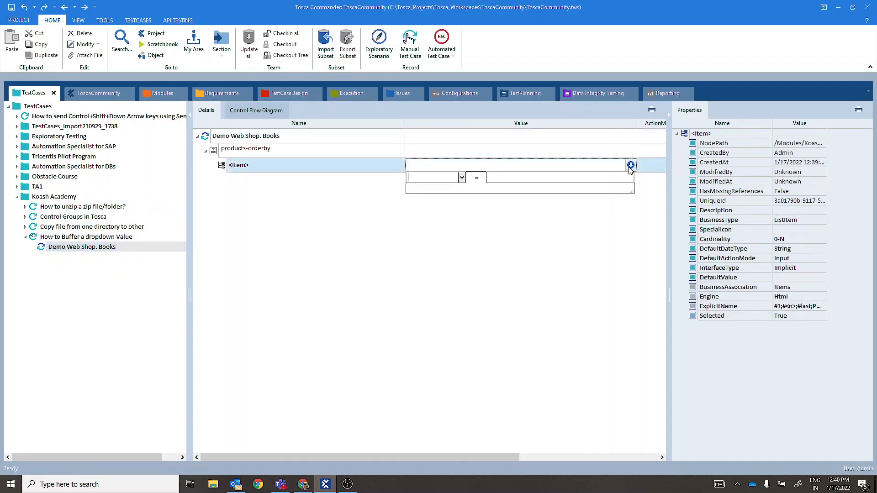
pyautogui.click(461, 177)
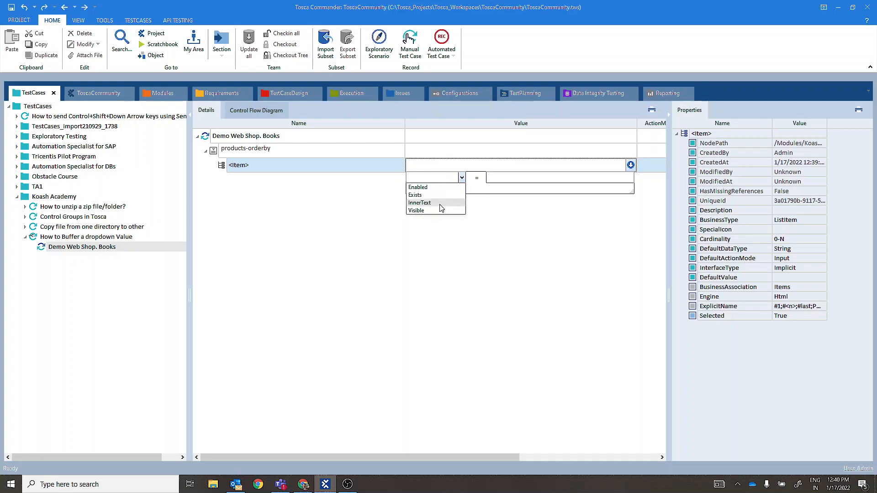
pyautogui.click(419, 201)
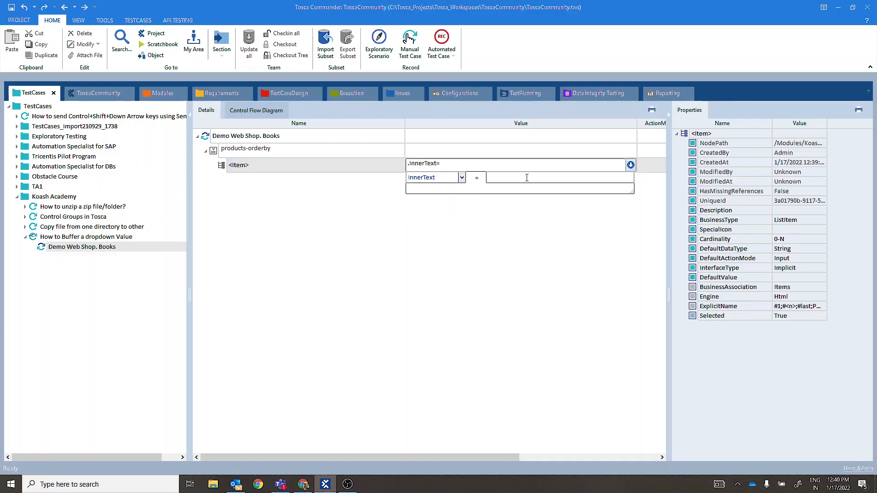
pyautogui.write('Selected')
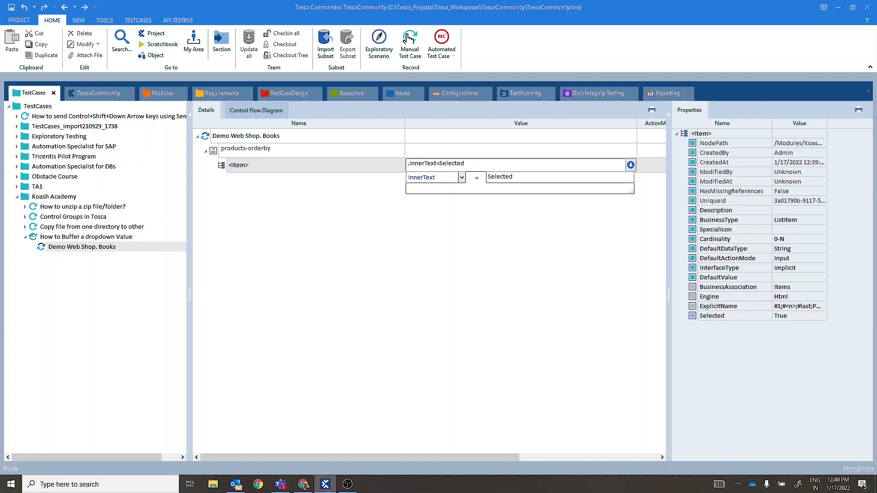
pyautogui.write('_Value')
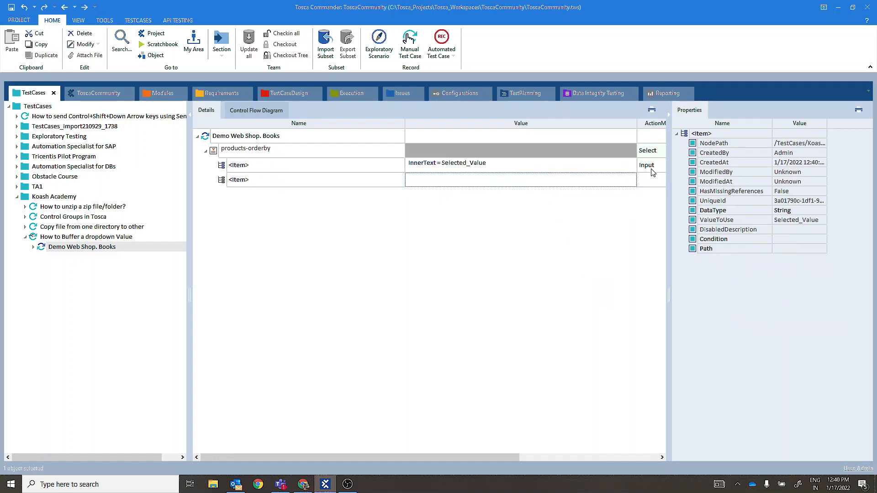
pyautogui.click(661, 164)
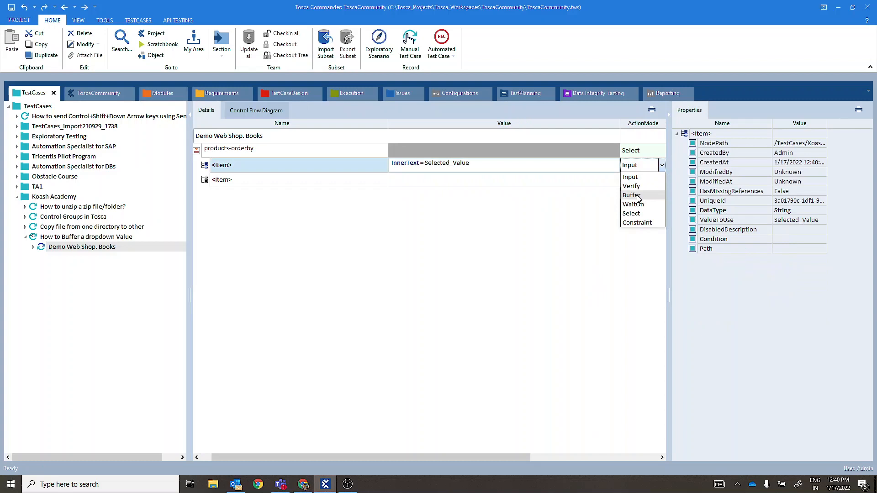
pyautogui.click(632, 194)
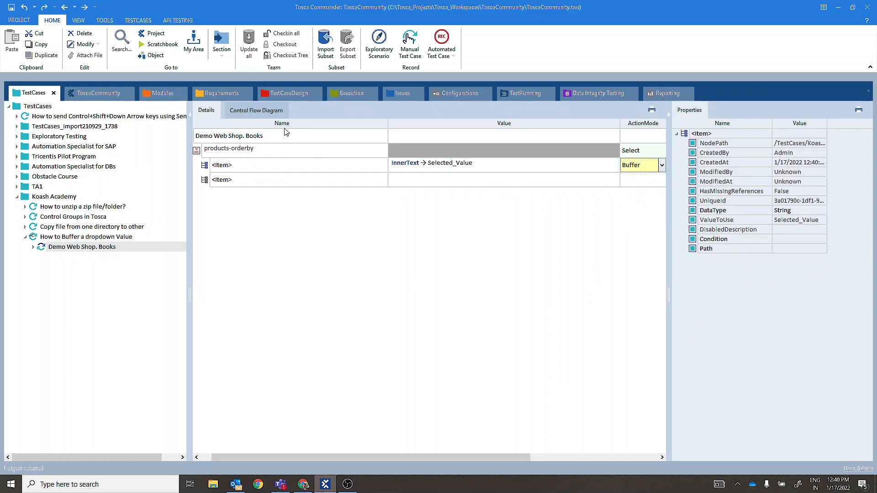
# Run the Demo Web Shop. Books test case in ScratchBook and expand its results.
pyautogui.rightClick(237, 136)
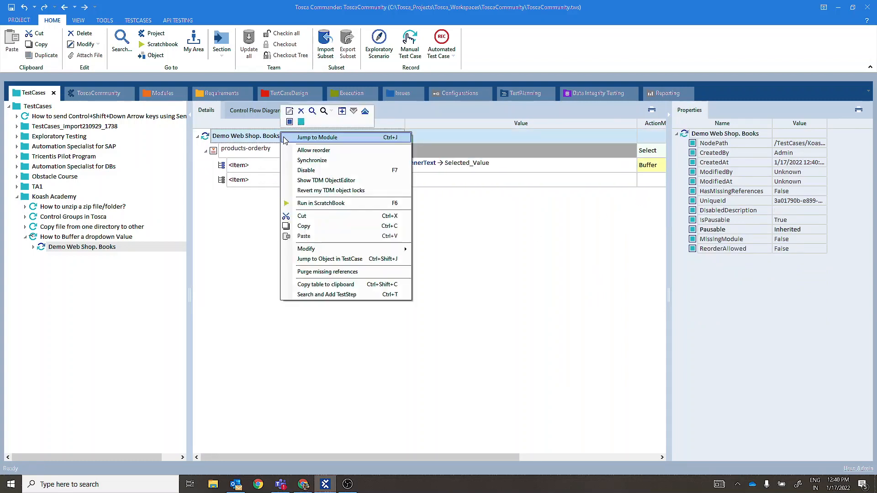
pyautogui.click(320, 203)
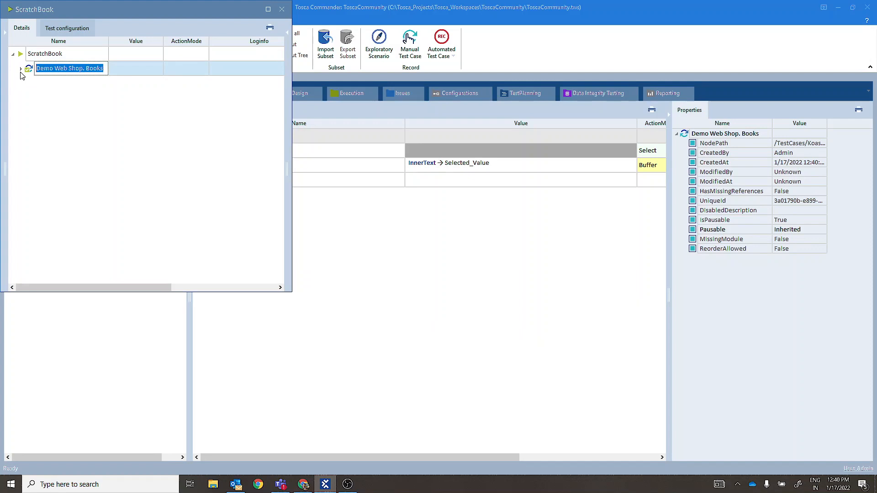
pyautogui.click(21, 69)
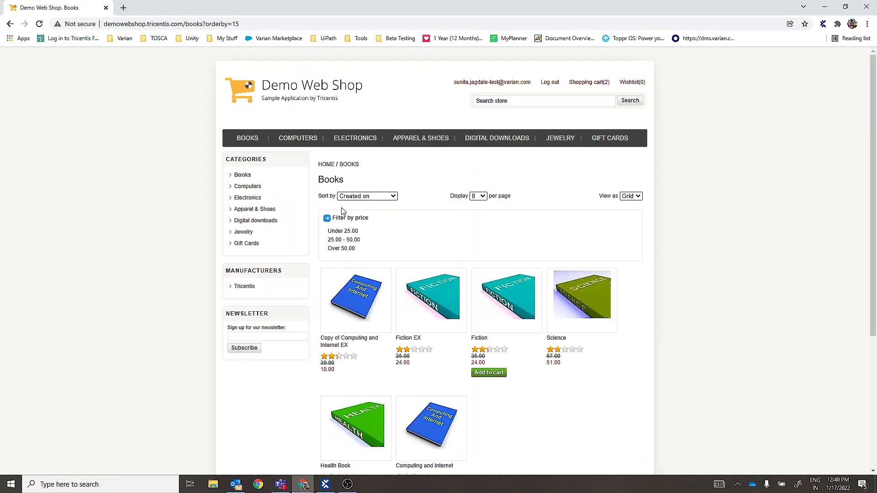
# Choose Price: High to Low in the Books page Sort by list.
pyautogui.click(368, 195)
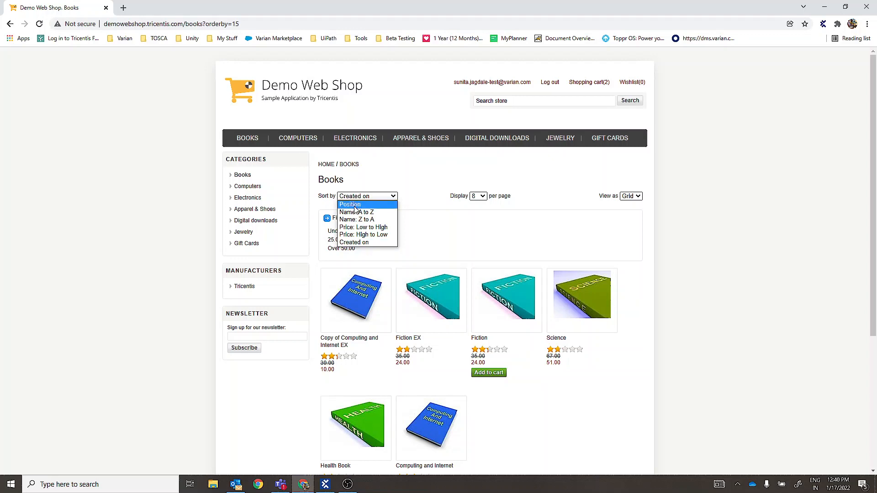
pyautogui.moveTo(364, 234)
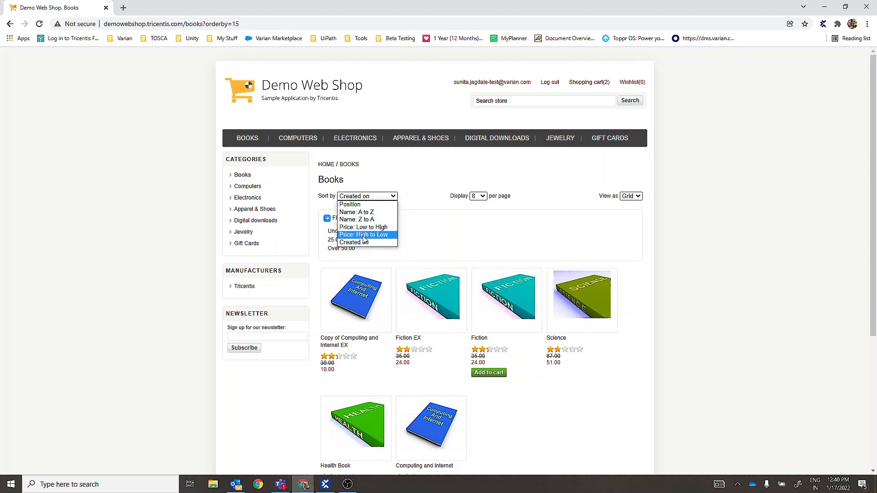
pyautogui.click(363, 234)
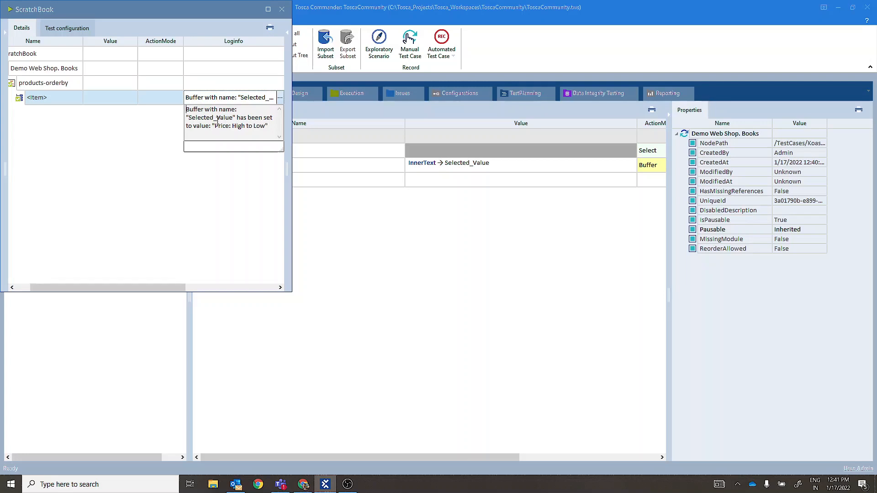
pyautogui.moveTo(215, 130)
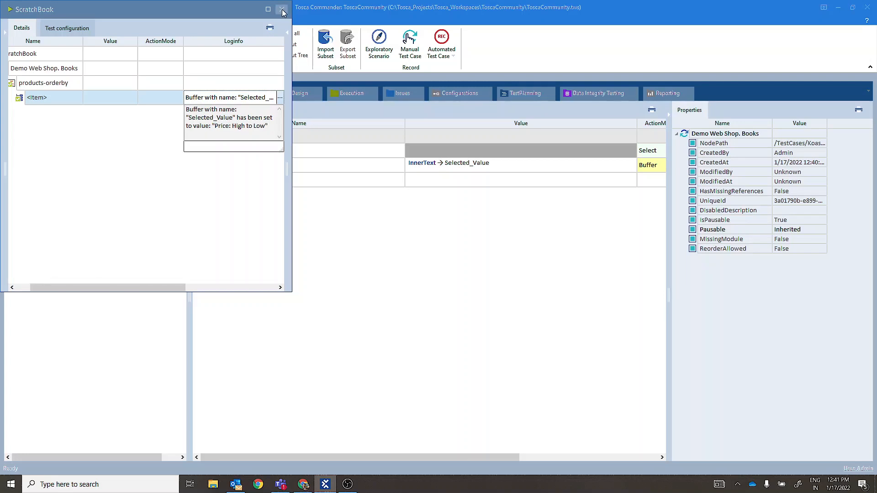
# Close the ScratchBook results after confirming Selected_Value is Price: High to Low.
pyautogui.click(280, 10)
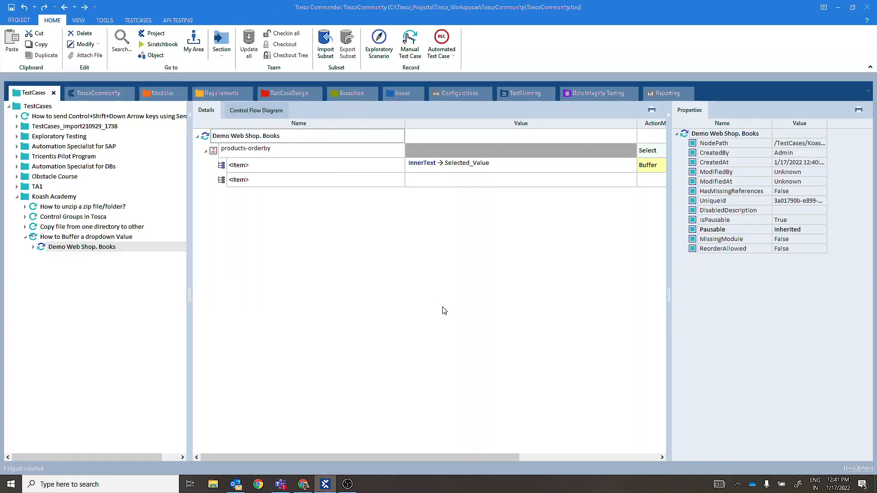
pyautogui.moveTo(526, 342)
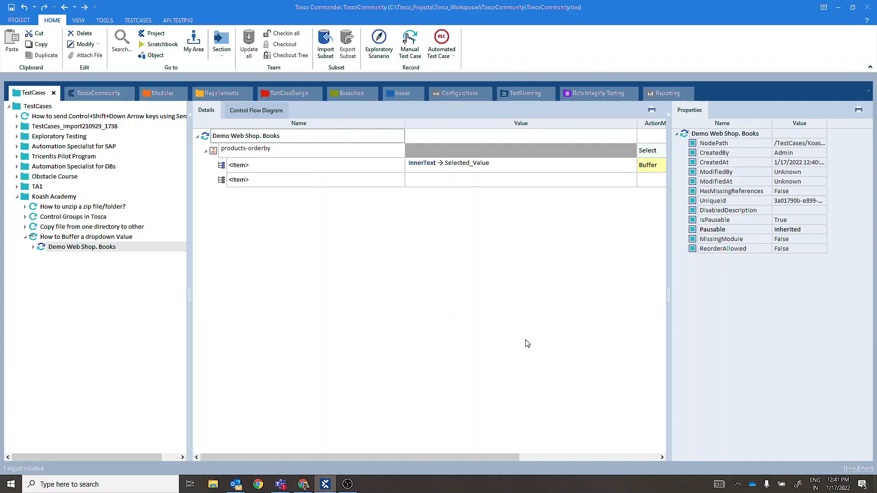